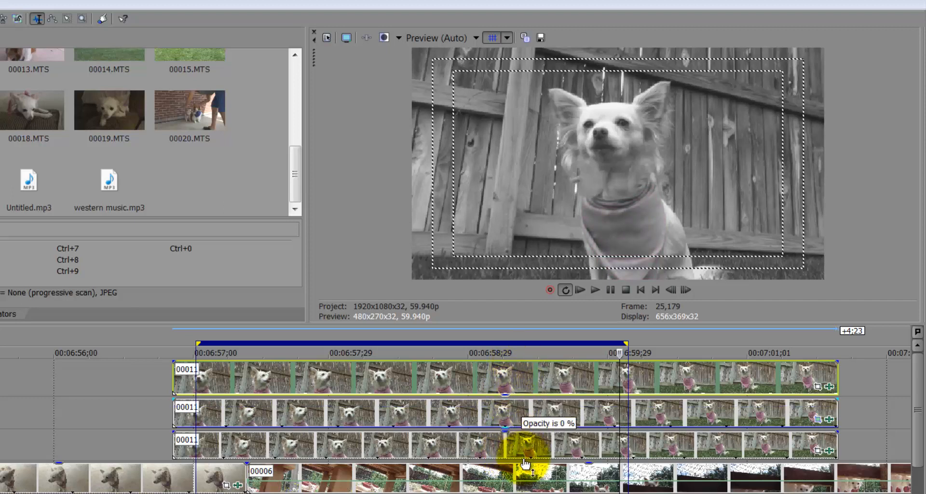
- Raise the layer opacity envelope so the coloured bandana shows over the grayscale dog
left_click_drag(526, 461, 552, 420)
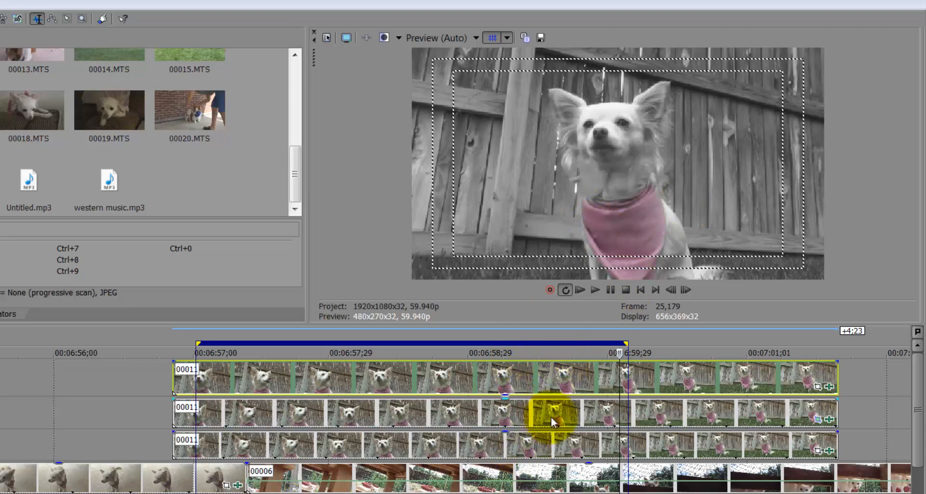
mouse_move(811, 413)
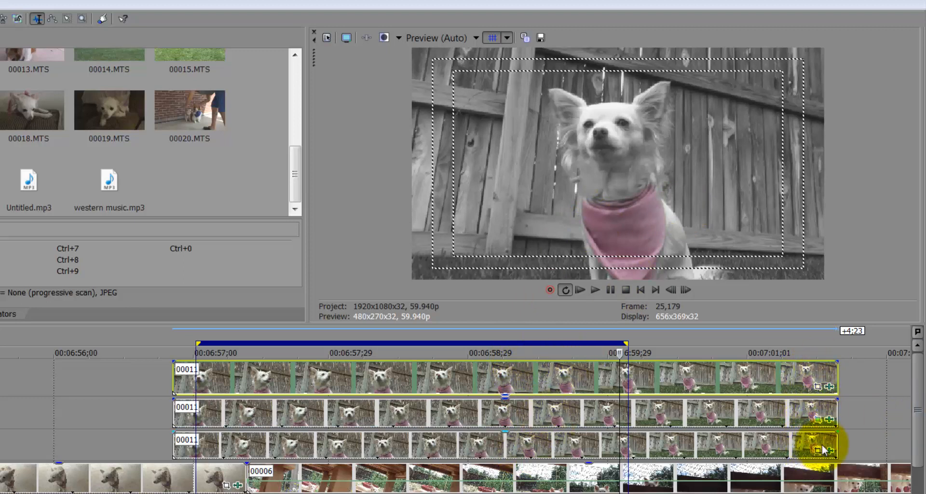
mouse_move(820, 420)
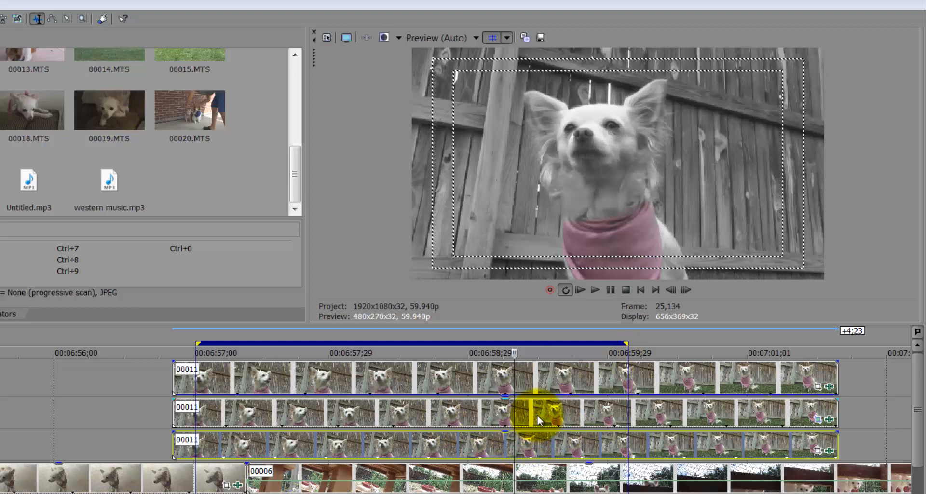
mouse_move(125, 420)
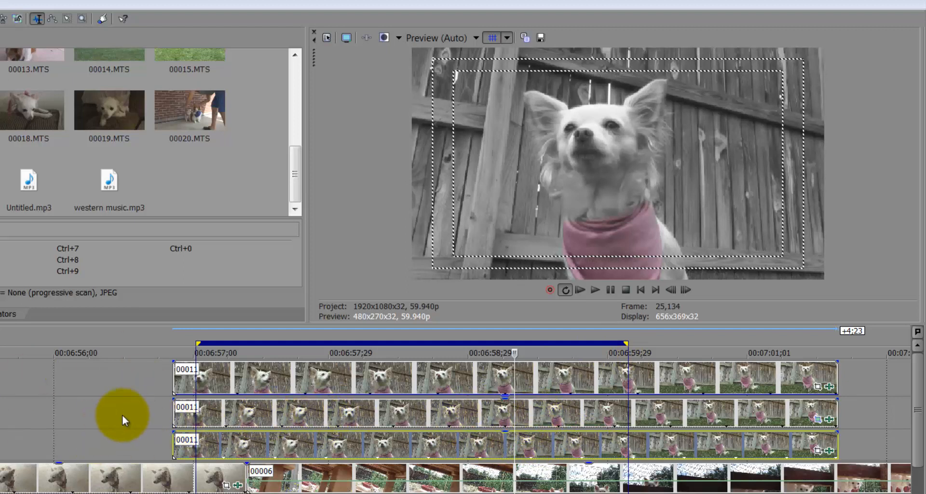
mouse_move(227, 447)
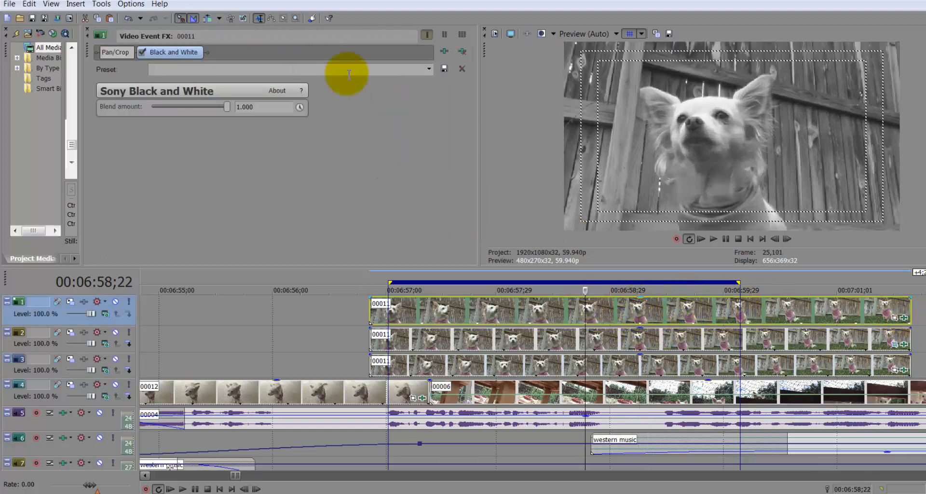
- Bring up the top dog event's effect chain showing Pan/Crop and Sony Black and White
left_click(115, 52)
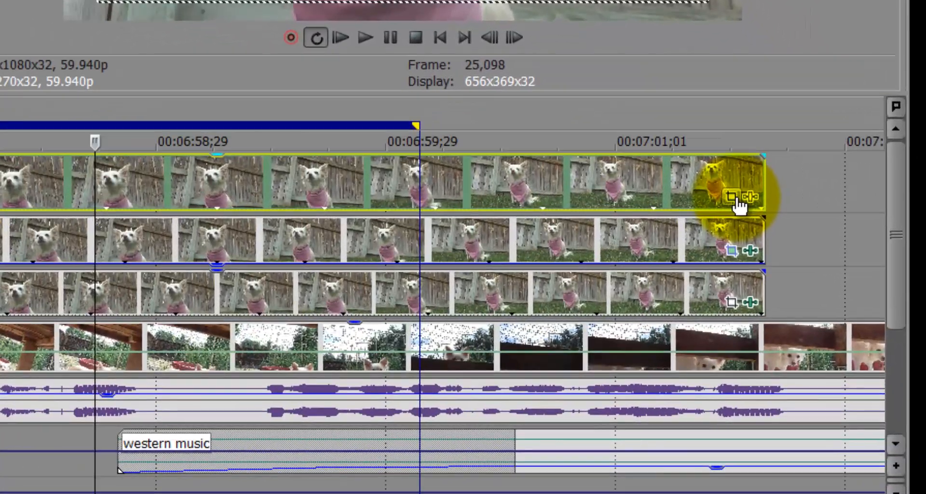
mouse_move(732, 195)
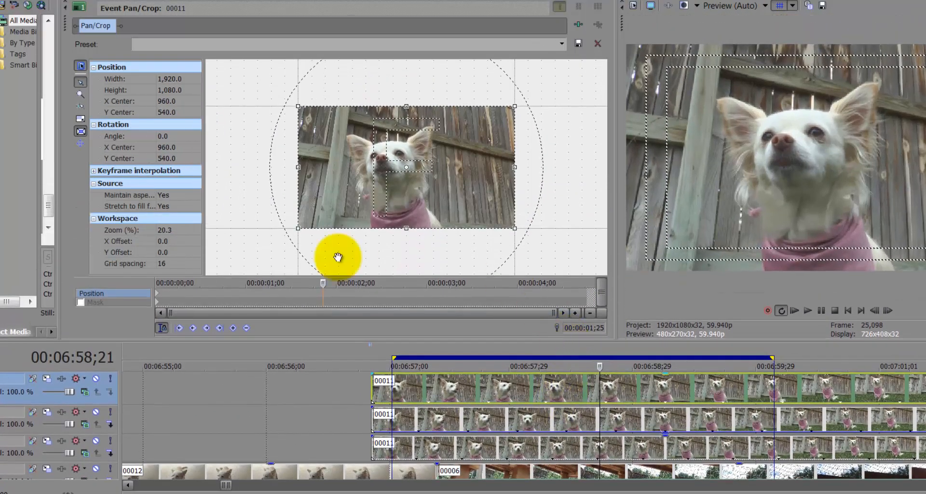
mouse_move(167, 17)
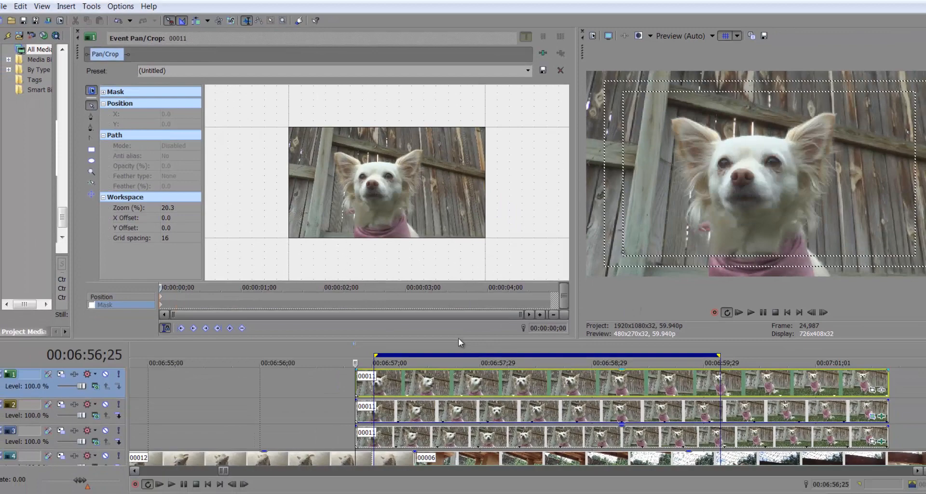
mouse_move(103, 172)
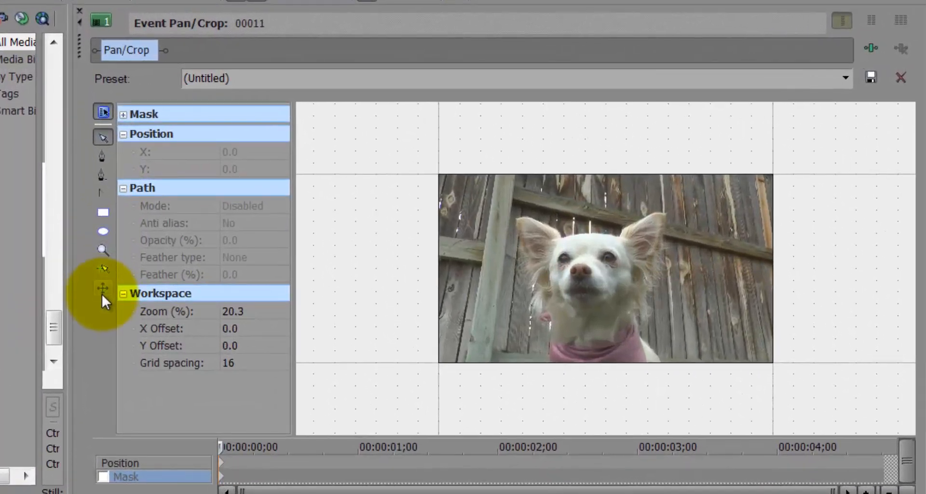
mouse_move(103, 289)
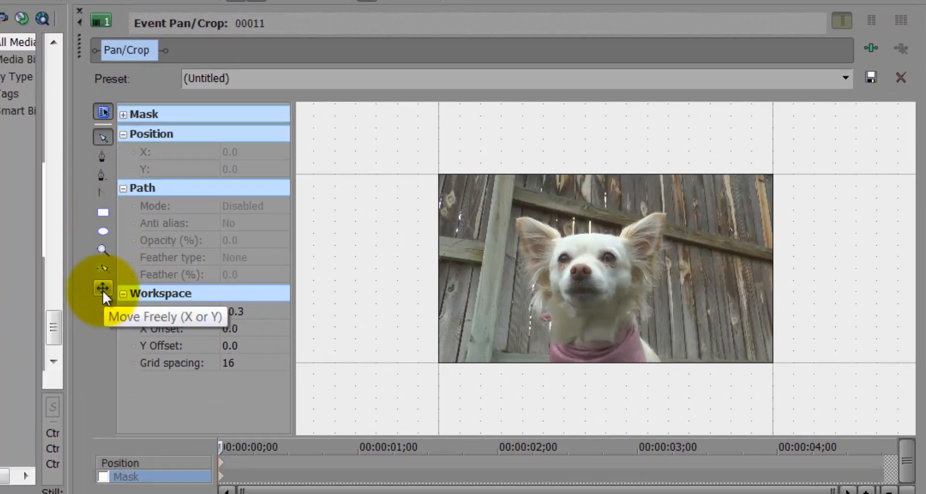
mouse_move(103, 214)
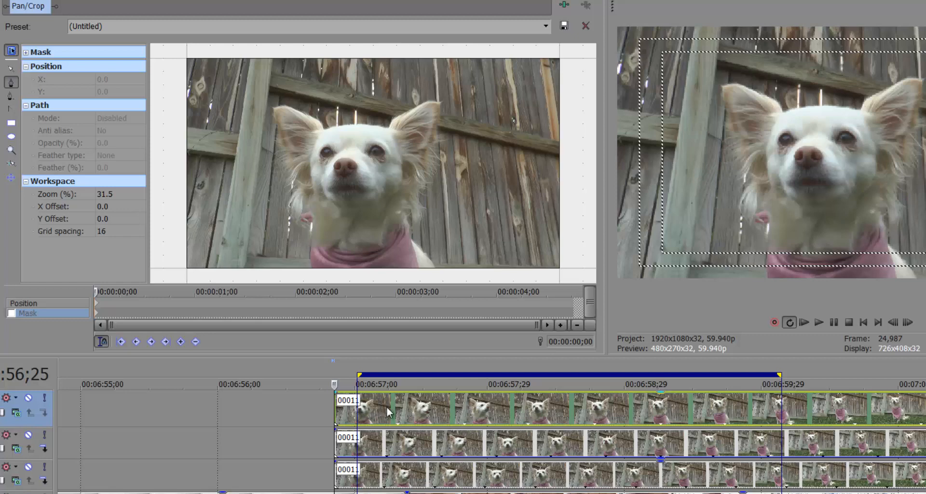
mouse_move(309, 236)
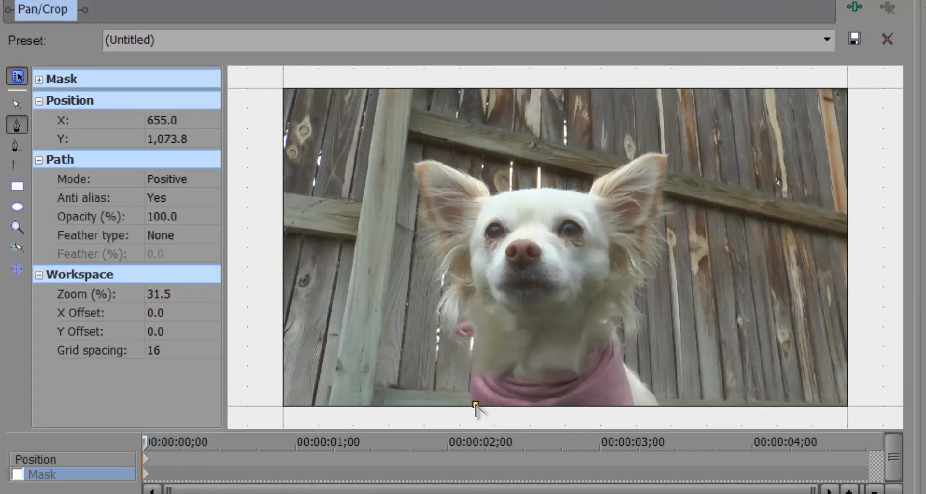
- Outline the bandana with mask points from lower left, up the left edge, along the top and down the right
left_click_drag(476, 406, 475, 370)
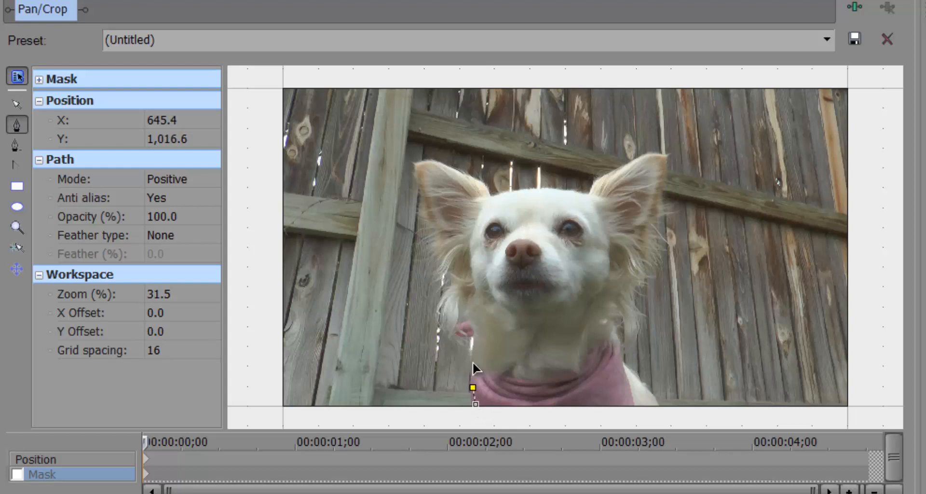
left_click_drag(475, 387, 507, 376)
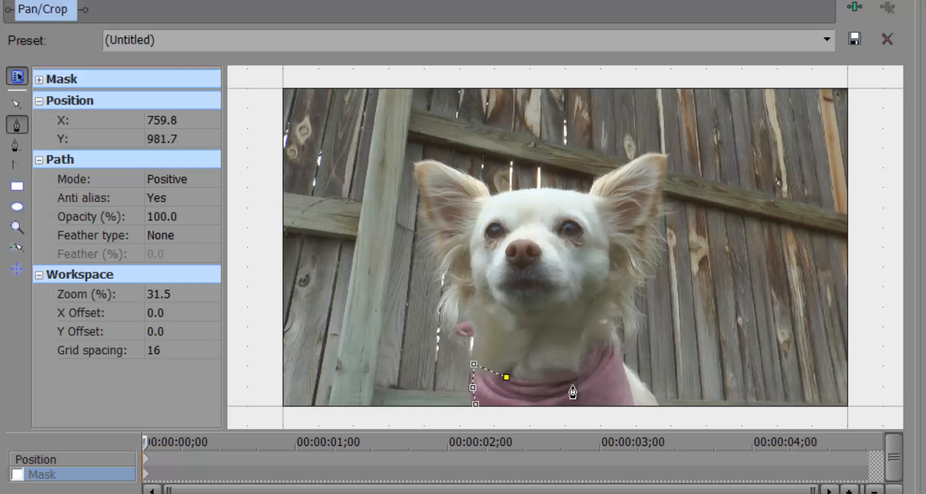
left_click_drag(506, 375, 605, 342)
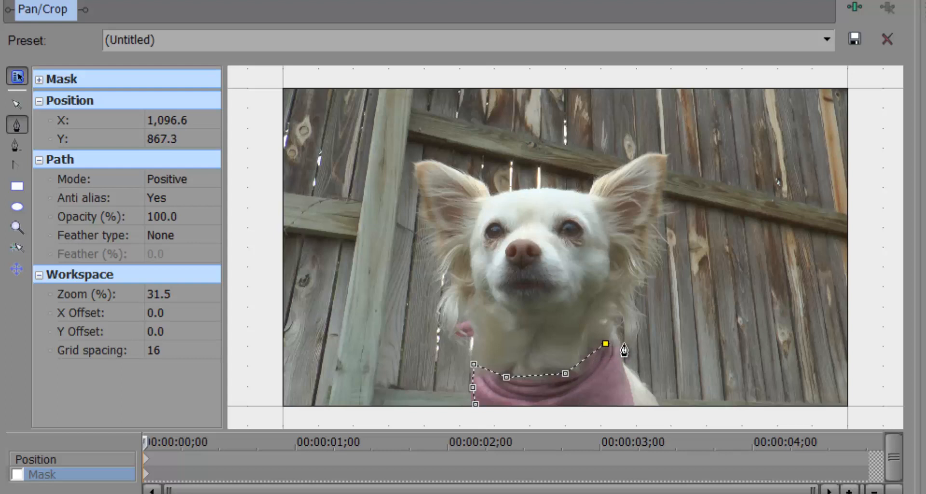
left_click_drag(604, 342, 628, 381)
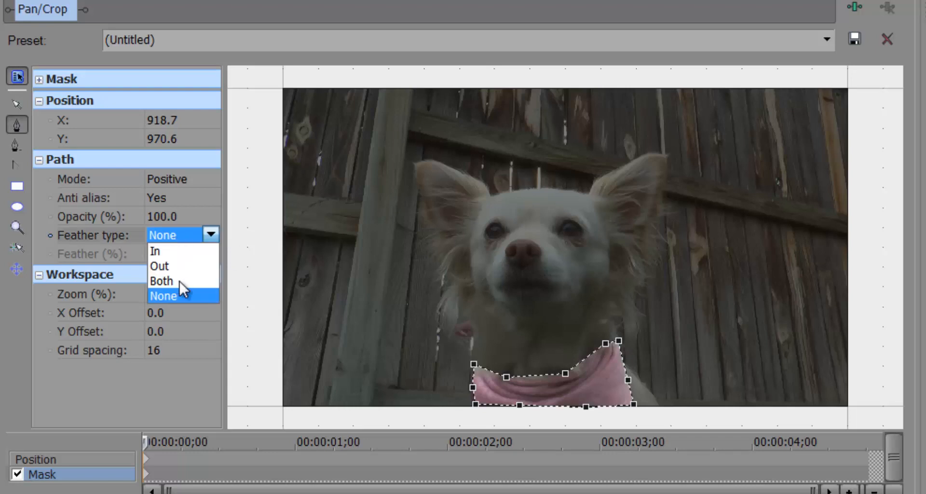
- Set the mask feather type to Out with a 5% feather amount
left_click(159, 266)
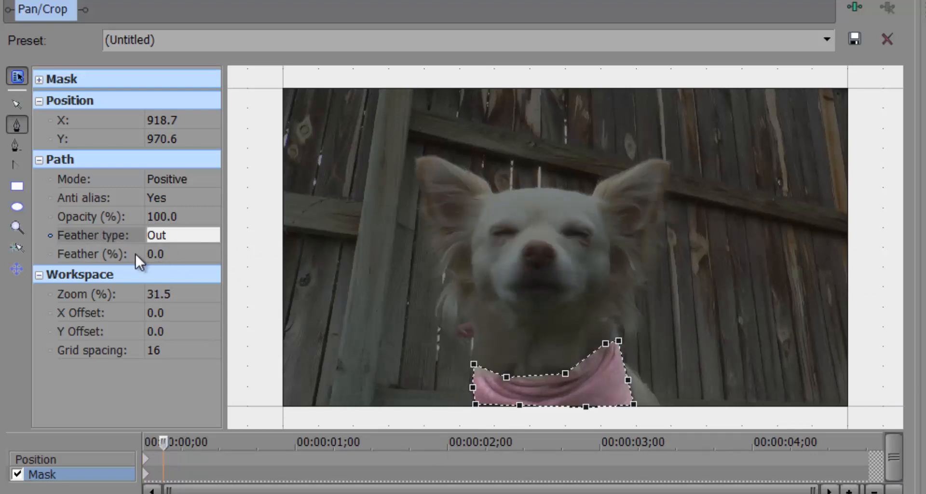
left_click(156, 253)
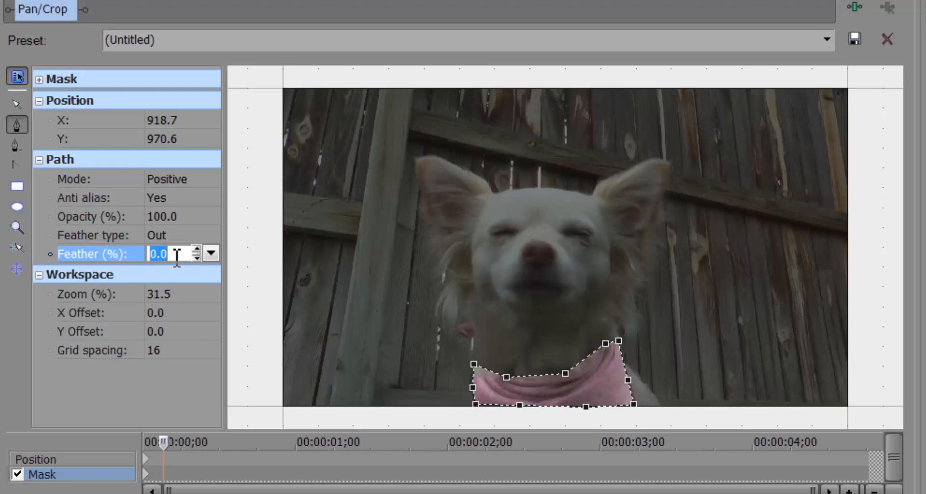
type("5")
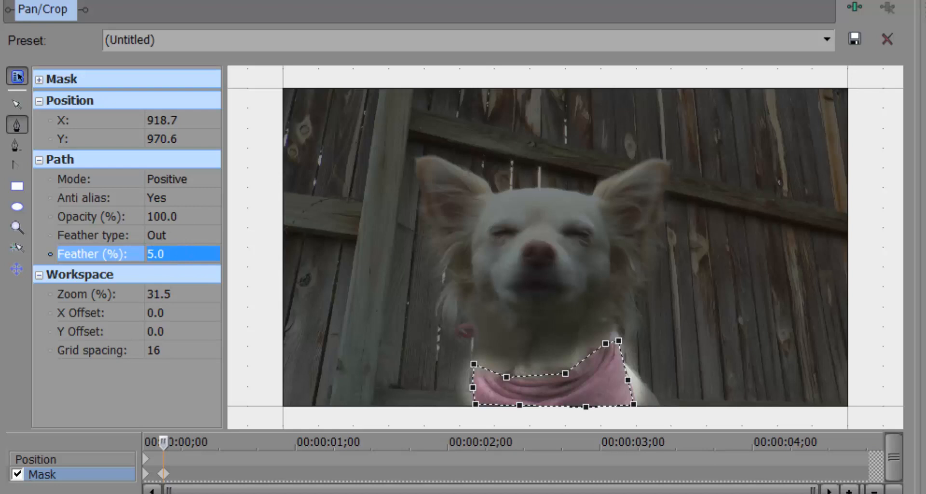
left_click(156, 254)
type("3")
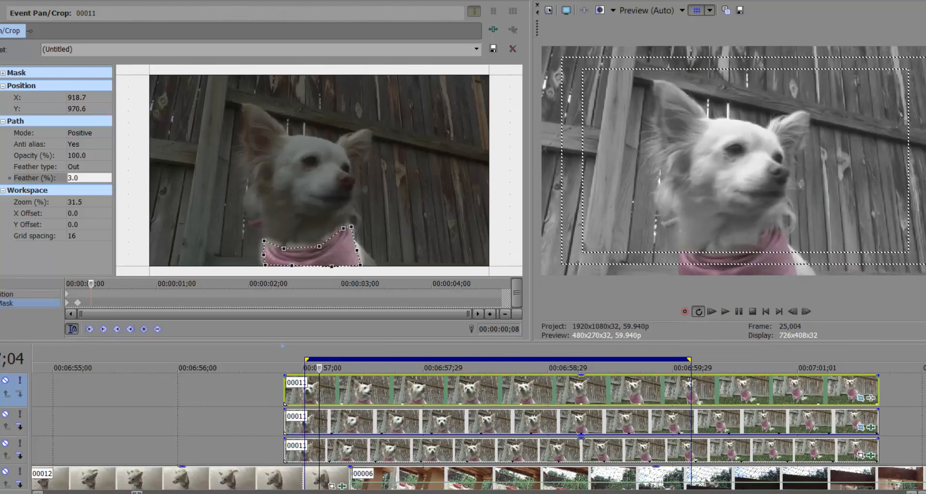
mouse_move(331, 440)
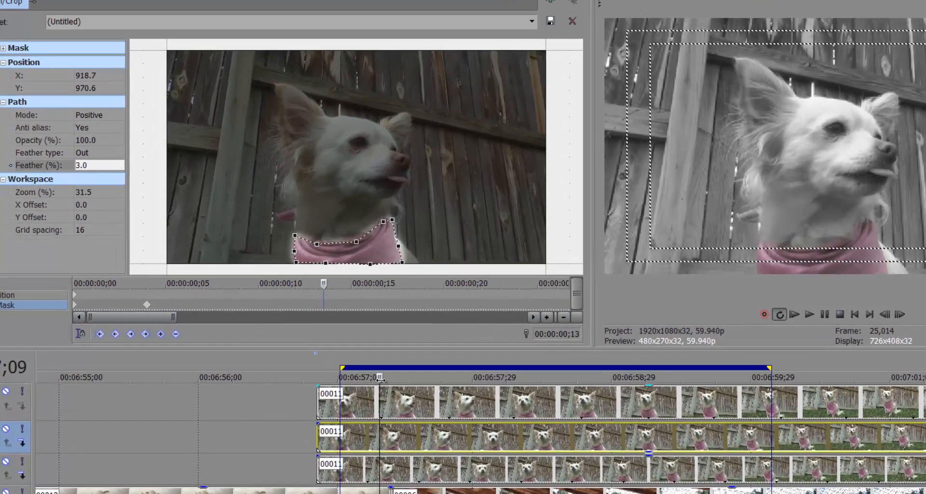
- Scrub to a later frame and start fitting the mask outline to the moved bandana, creating a keyframe at frame 25
left_click(404, 408)
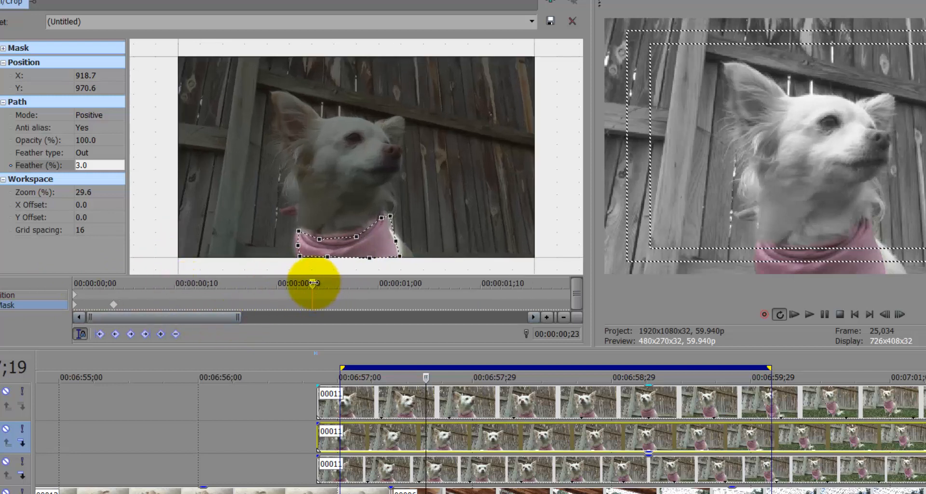
left_click_drag(313, 282, 354, 282)
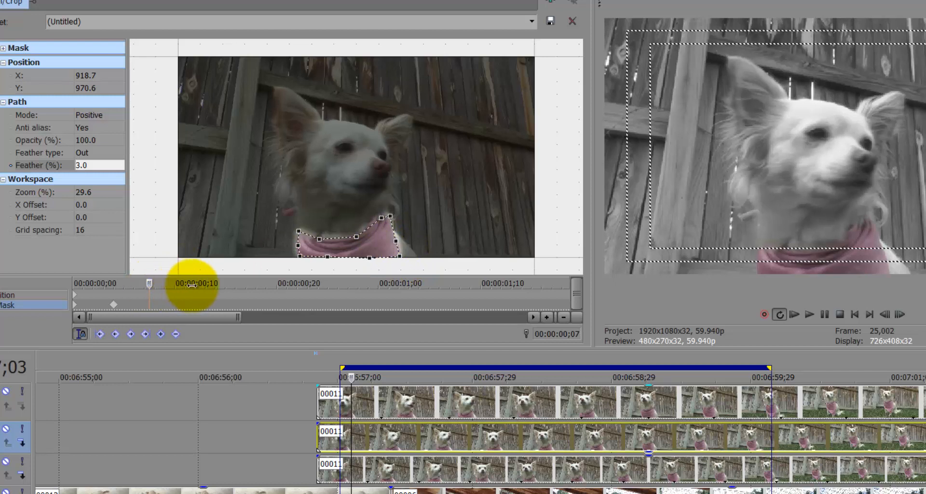
left_click_drag(195, 286, 286, 289)
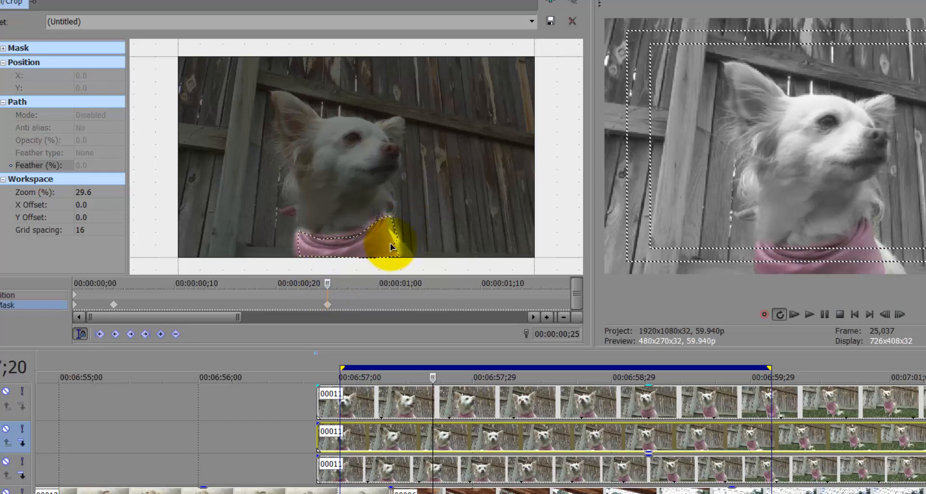
left_click_drag(390, 245, 393, 259)
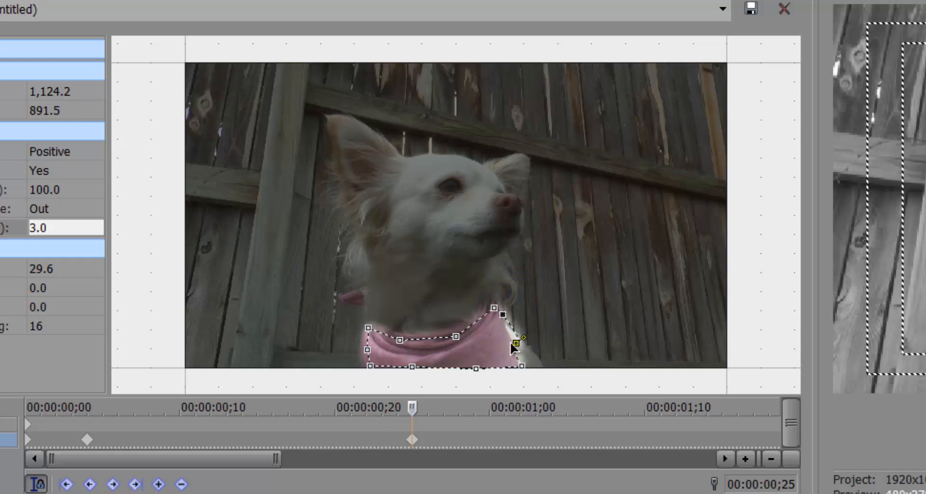
- Pull the right-side points and curves so the mask hugs the bandana's right edge at frame 25
left_click_drag(522, 342, 514, 345)
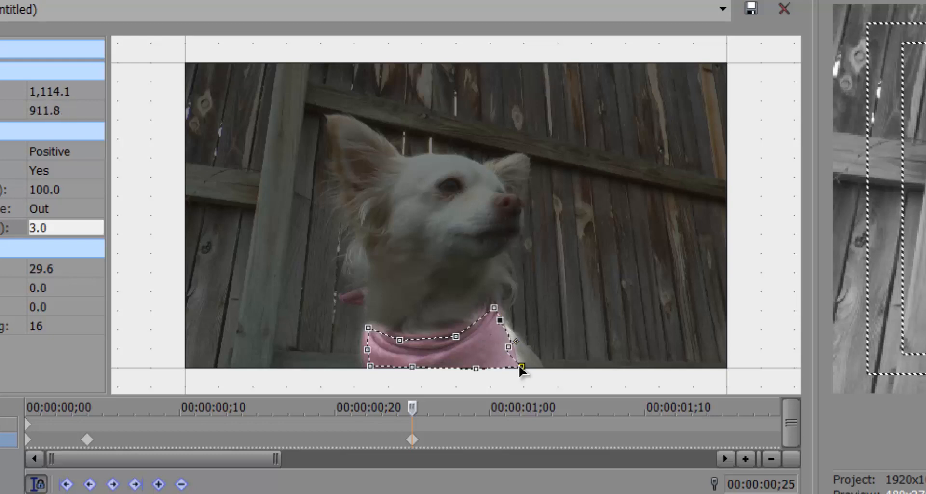
left_click_drag(522, 365, 518, 360)
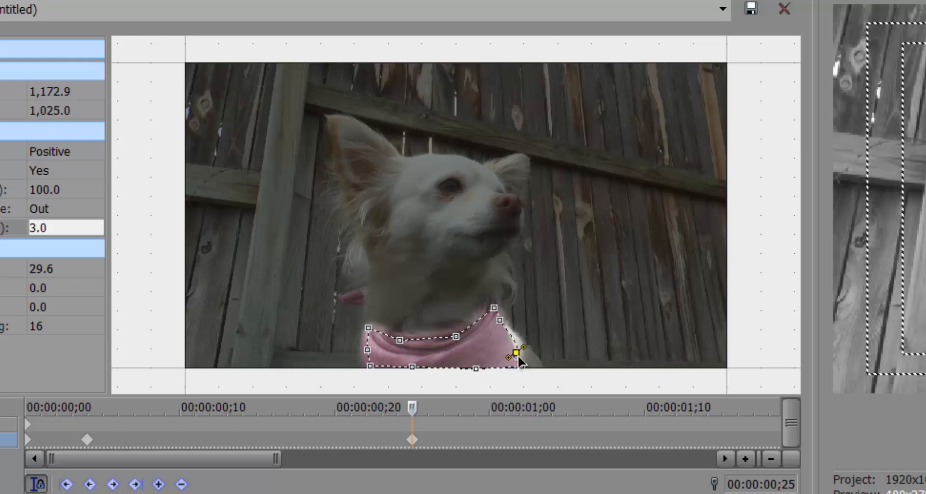
left_click_drag(520, 358, 508, 350)
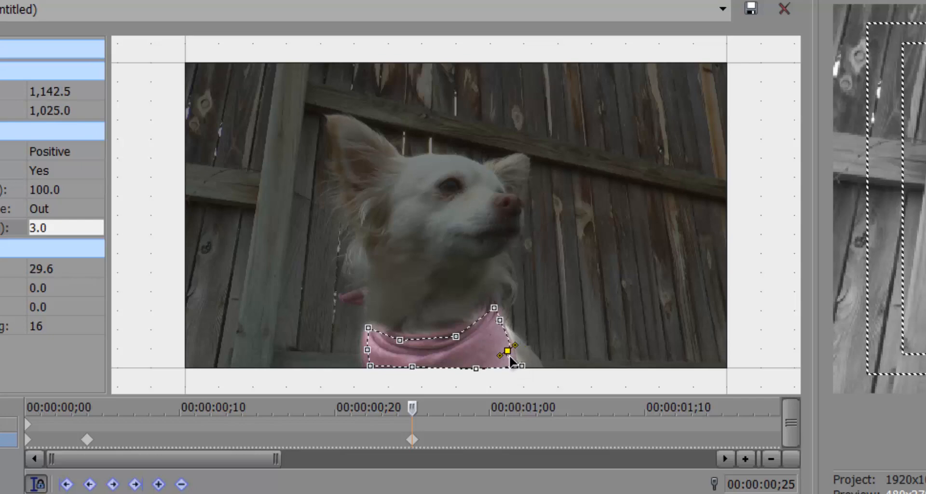
left_click_drag(509, 350, 512, 347)
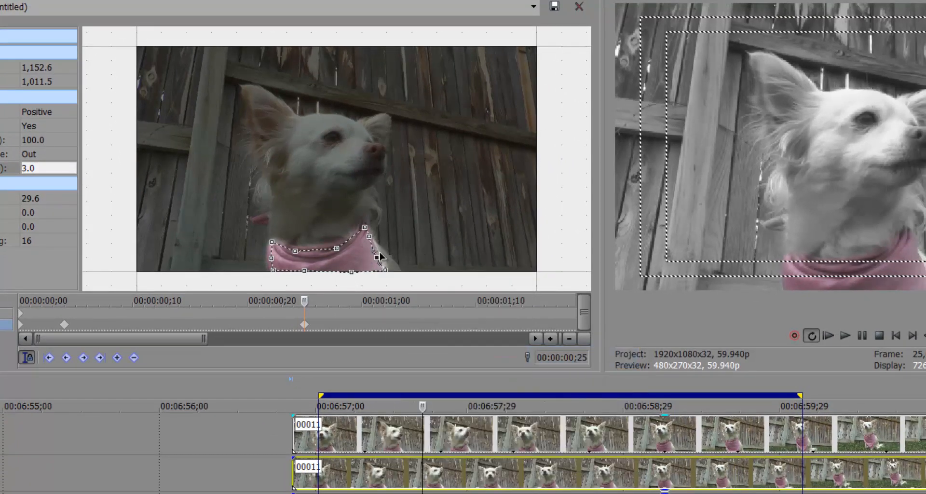
- Bring up the context menu on a mask point to delete it from the outline
right_click(374, 254)
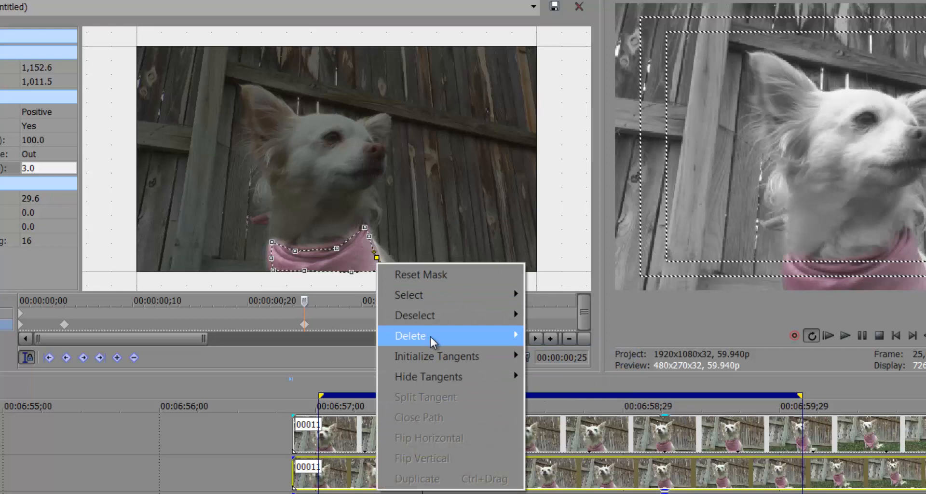
mouse_move(436, 356)
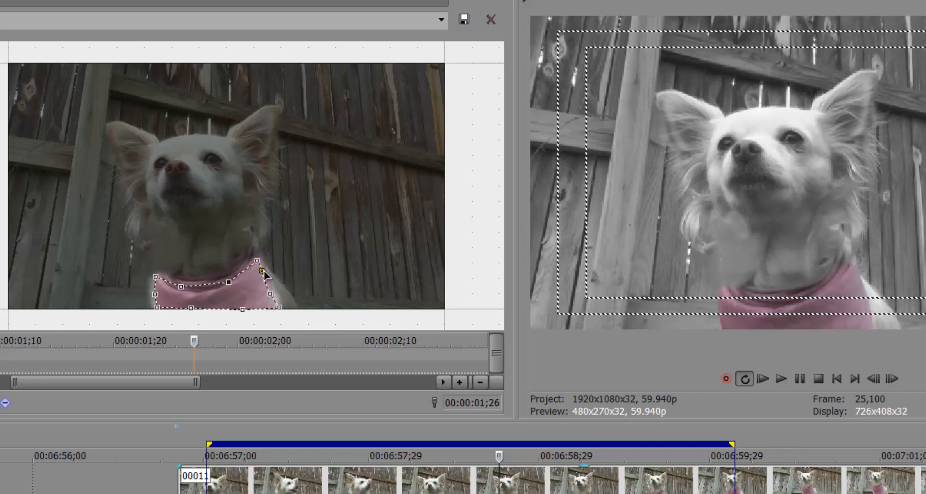
- At a later frame, realign the mask's right side, bottom-right corner, upper-right corner and top edge with the bandana
left_click_drag(261, 272, 267, 286)
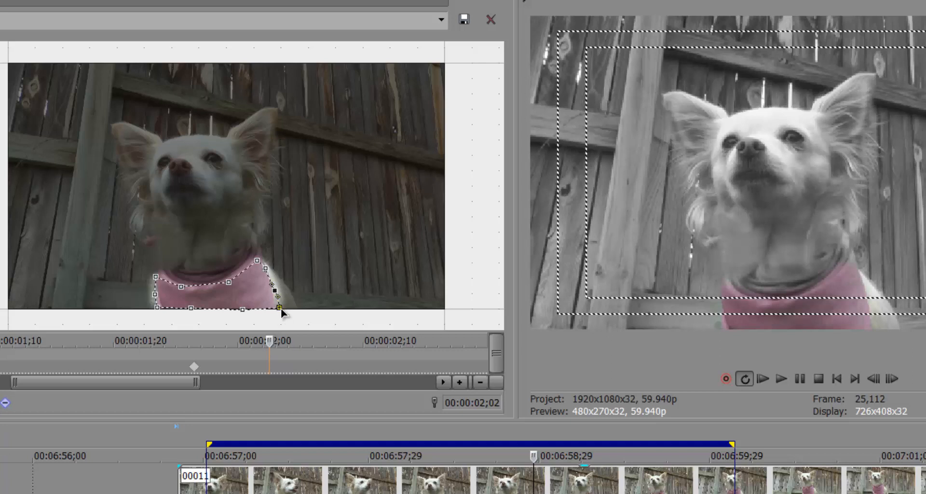
left_click_drag(280, 307, 266, 310)
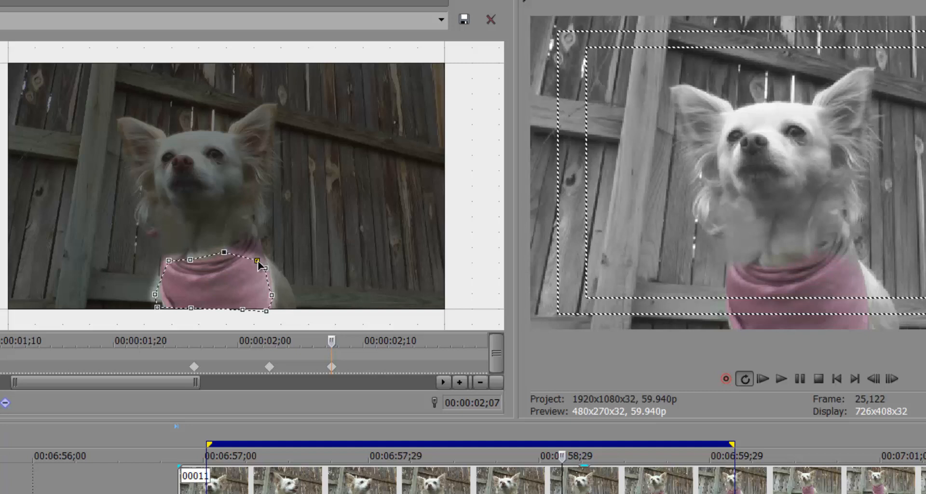
left_click_drag(257, 261, 249, 236)
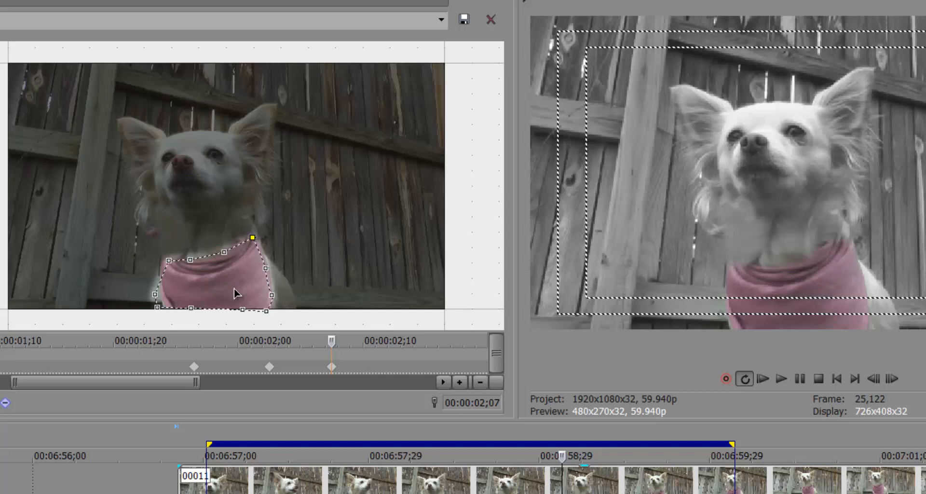
left_click_drag(250, 237, 173, 302)
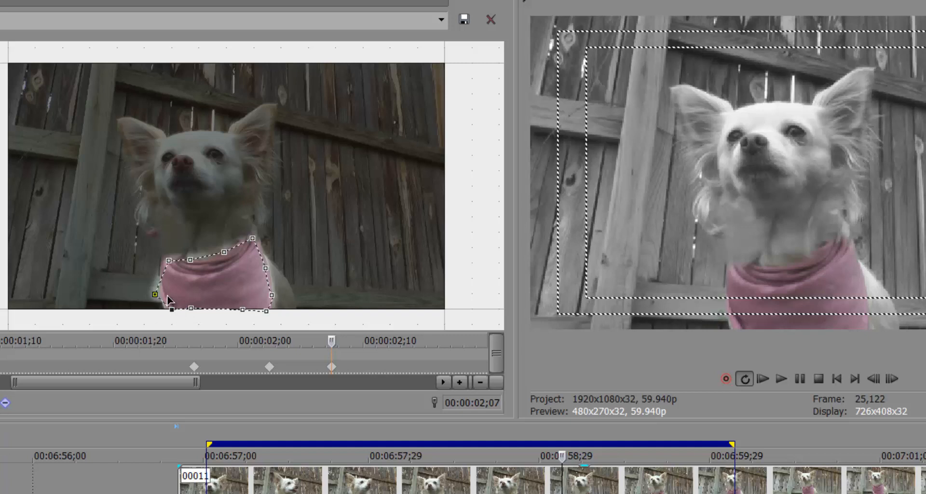
- Refit the lower-left corner, top edge along the collar and upper-left corner to the bandana for the next keyframe
left_click_drag(152, 295, 172, 264)
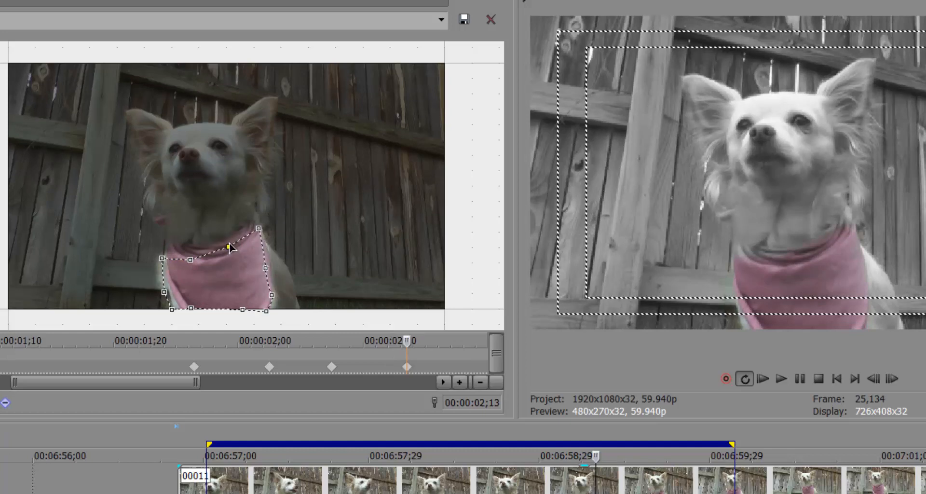
left_click_drag(228, 247, 196, 249)
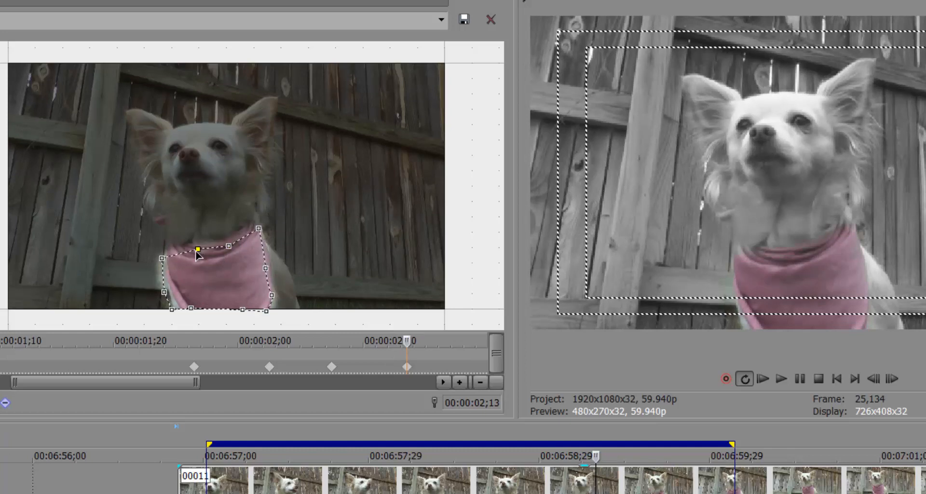
left_click_drag(197, 248, 172, 248)
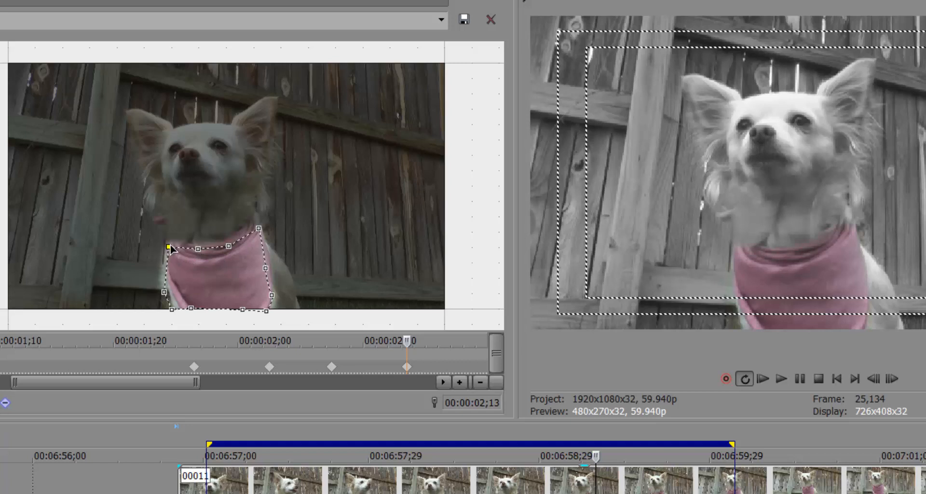
left_click_drag(171, 248, 176, 292)
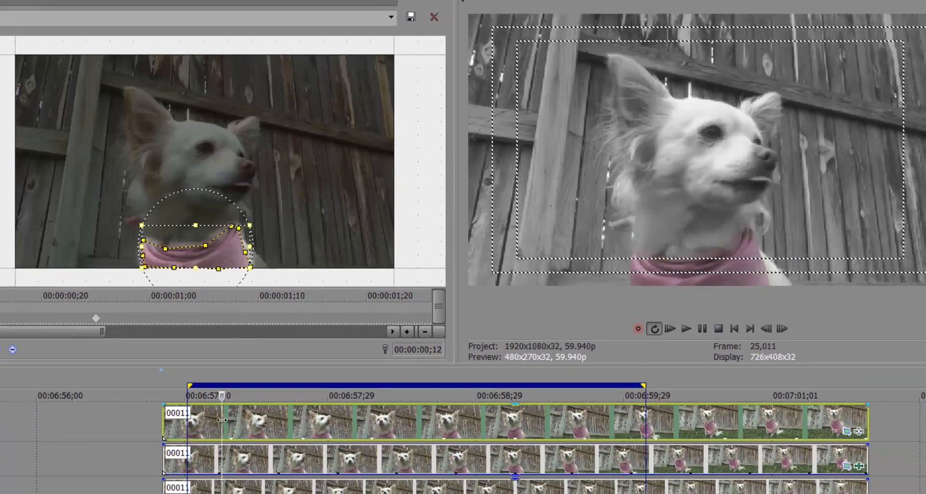
- Advance toward four seconds so the mask outlines the seated dog's bandana
left_click(685, 328)
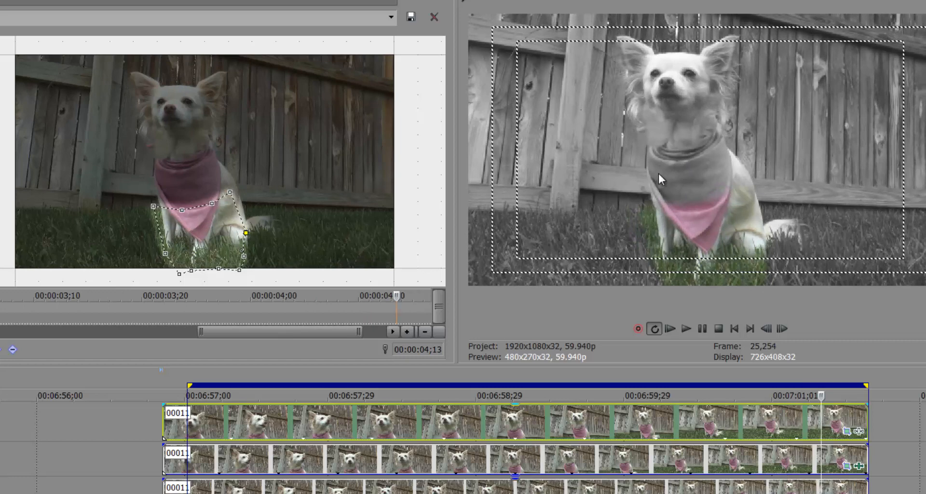
mouse_move(791, 256)
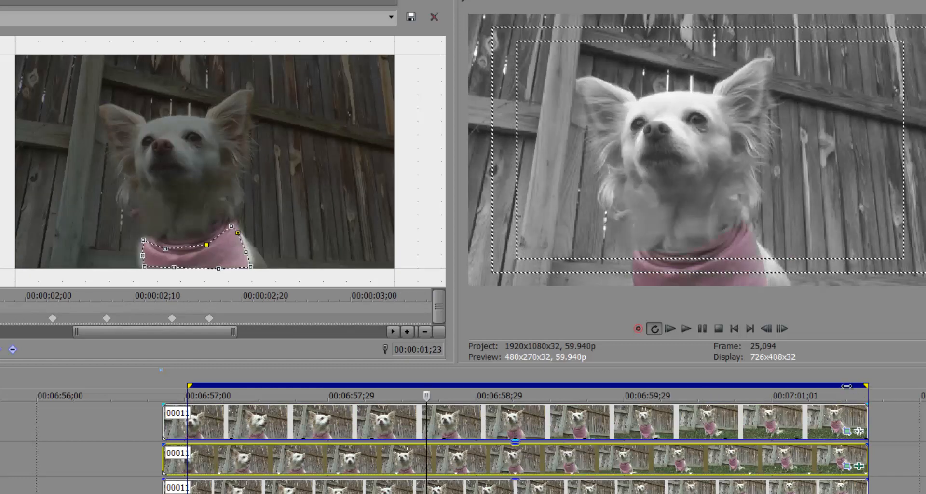
- Refine a top-edge mask point about one second in so only the bandana stays pink
left_click_drag(862, 385, 608, 385)
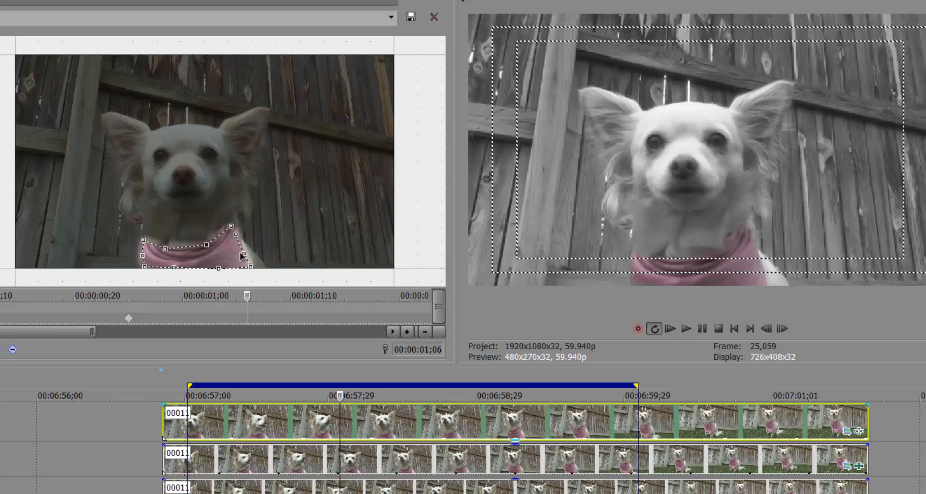
mouse_move(242, 256)
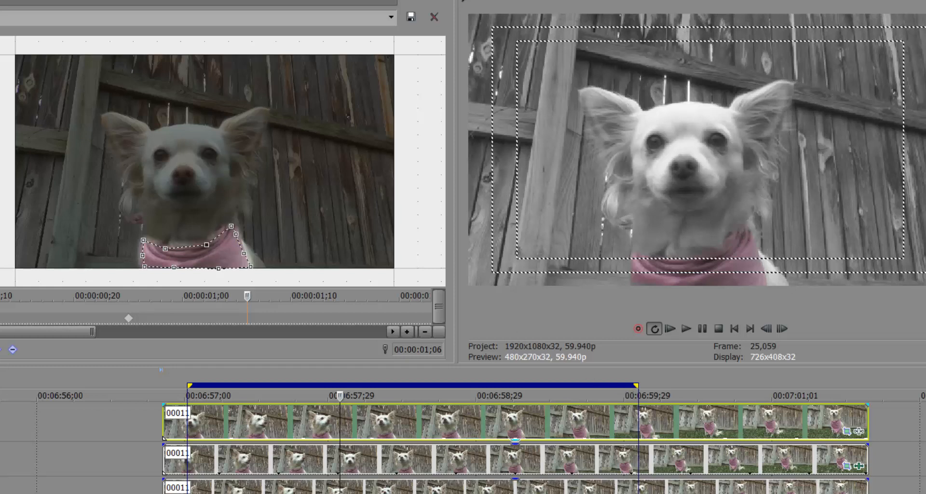